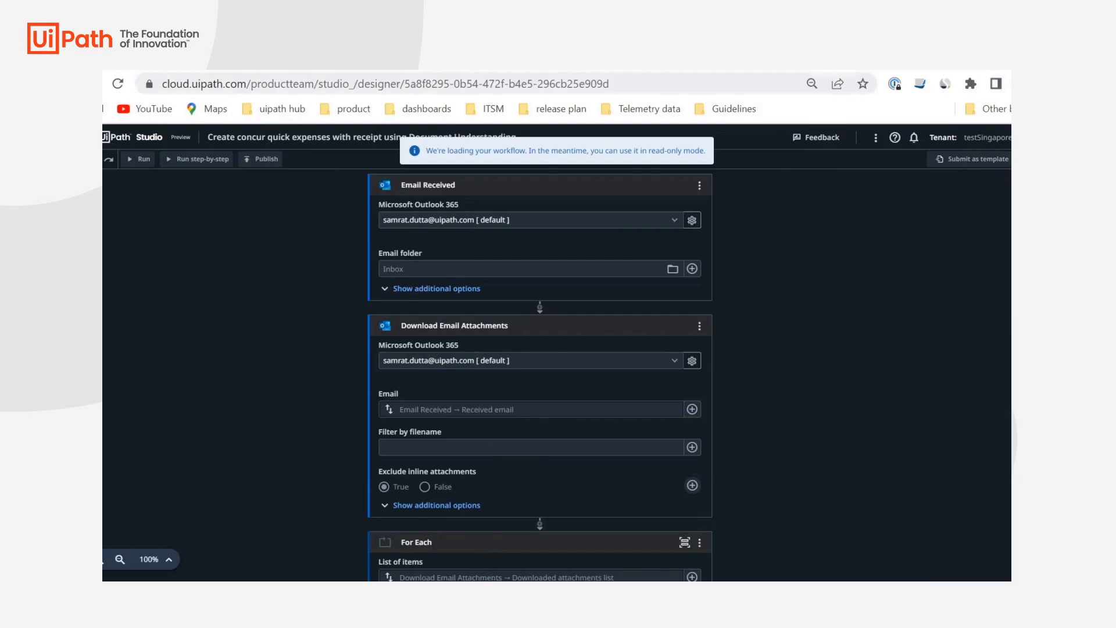
# - Scroll through the loaded workflow from the Email Received trigger down to the Add Quick Expense step
pyautogui.scroll(-3)
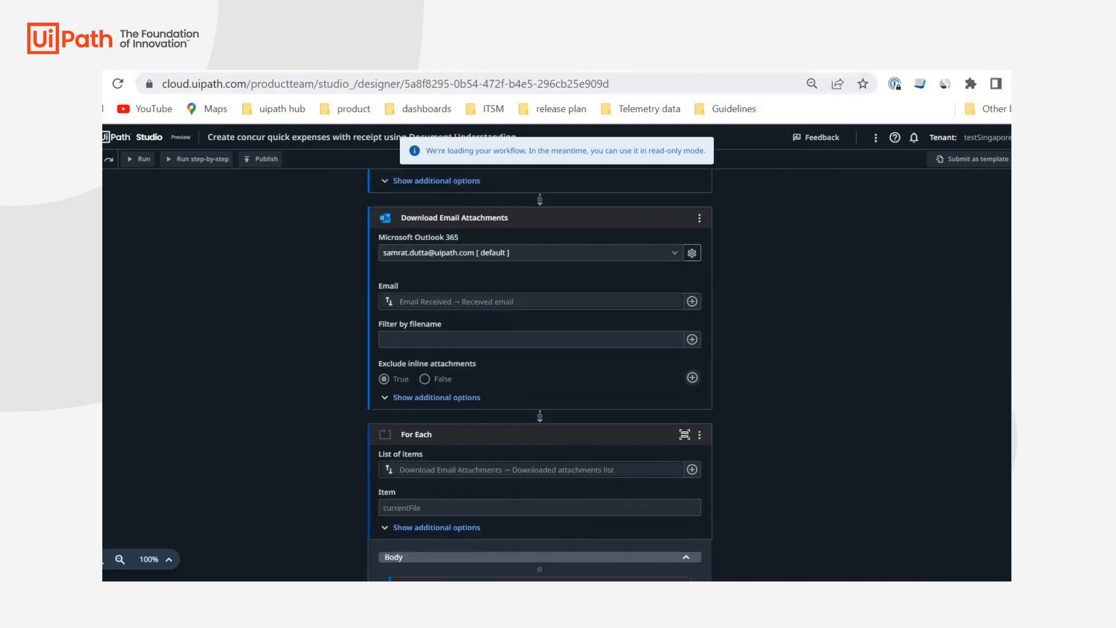
pyautogui.scroll(3)
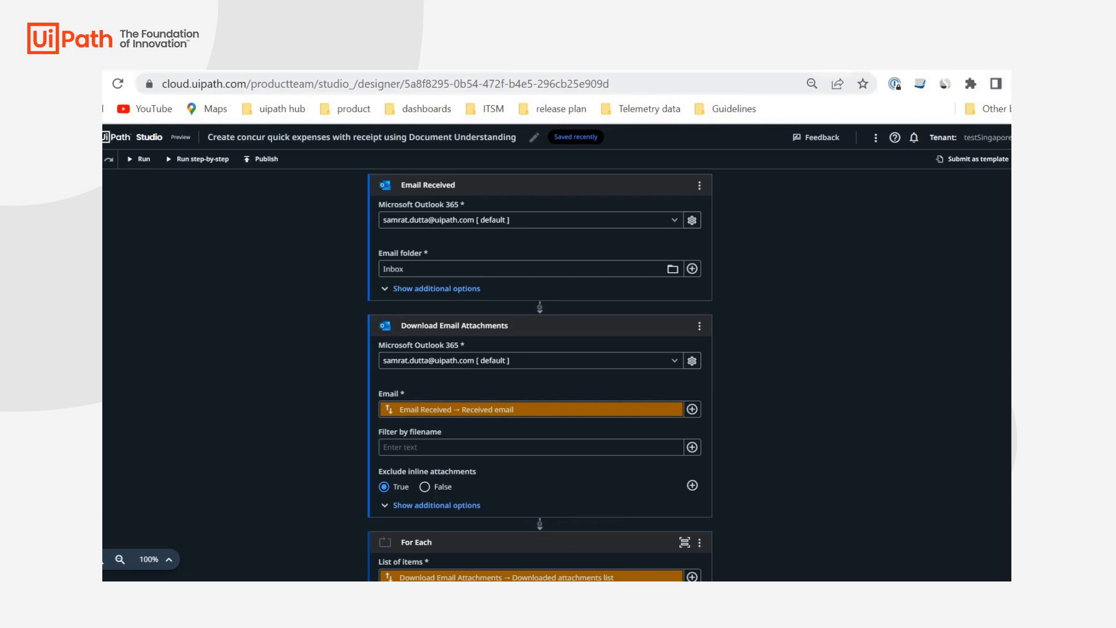
pyautogui.scroll(-3)
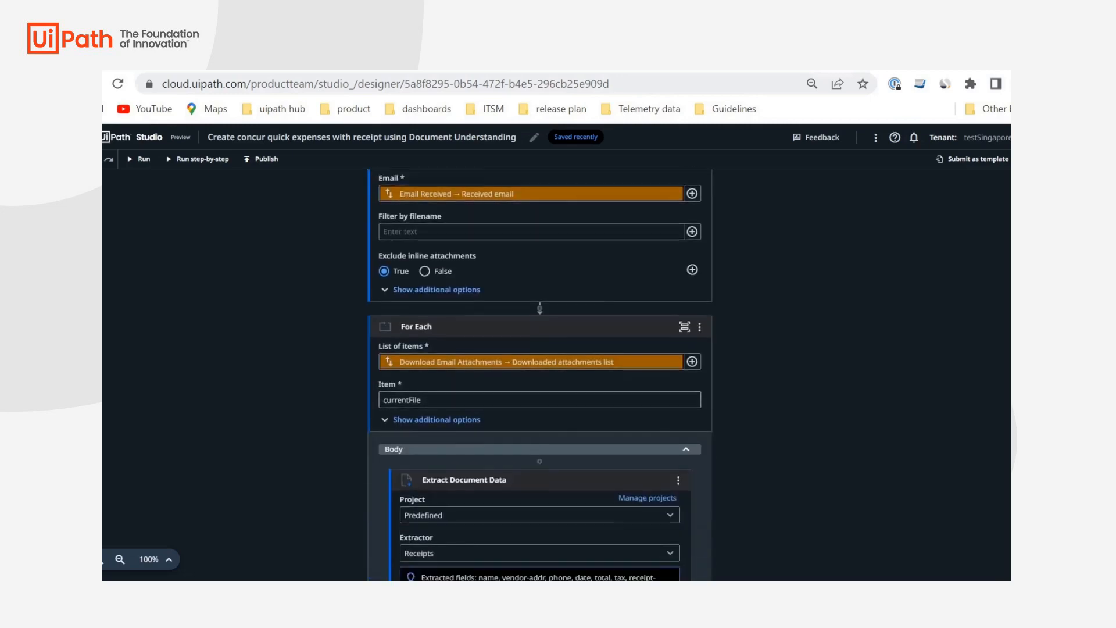
pyautogui.scroll(-3)
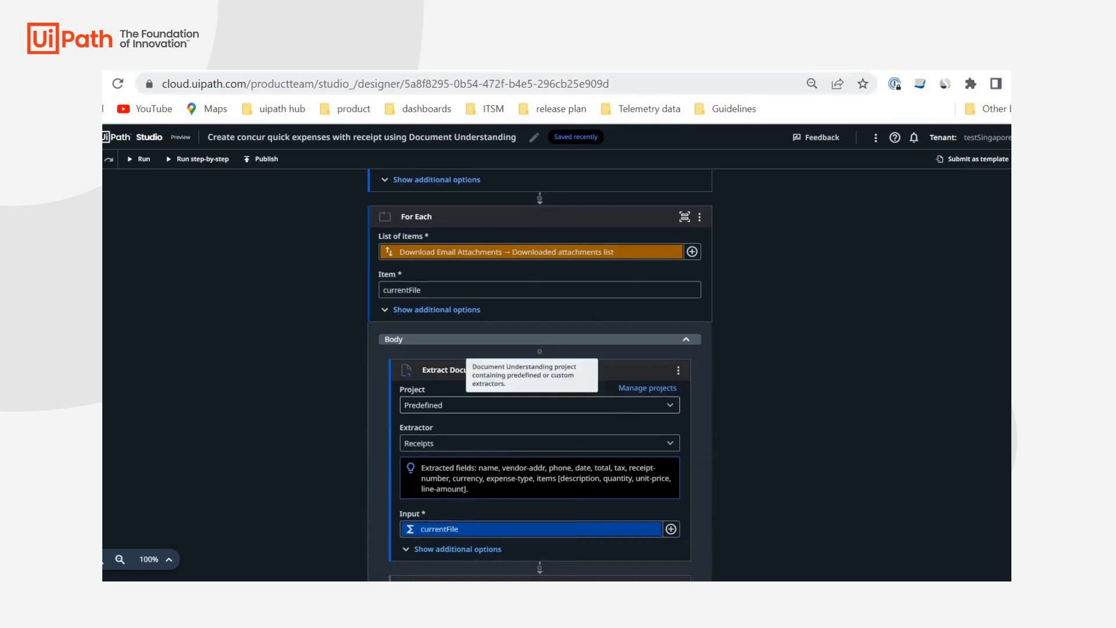
pyautogui.scroll(-3)
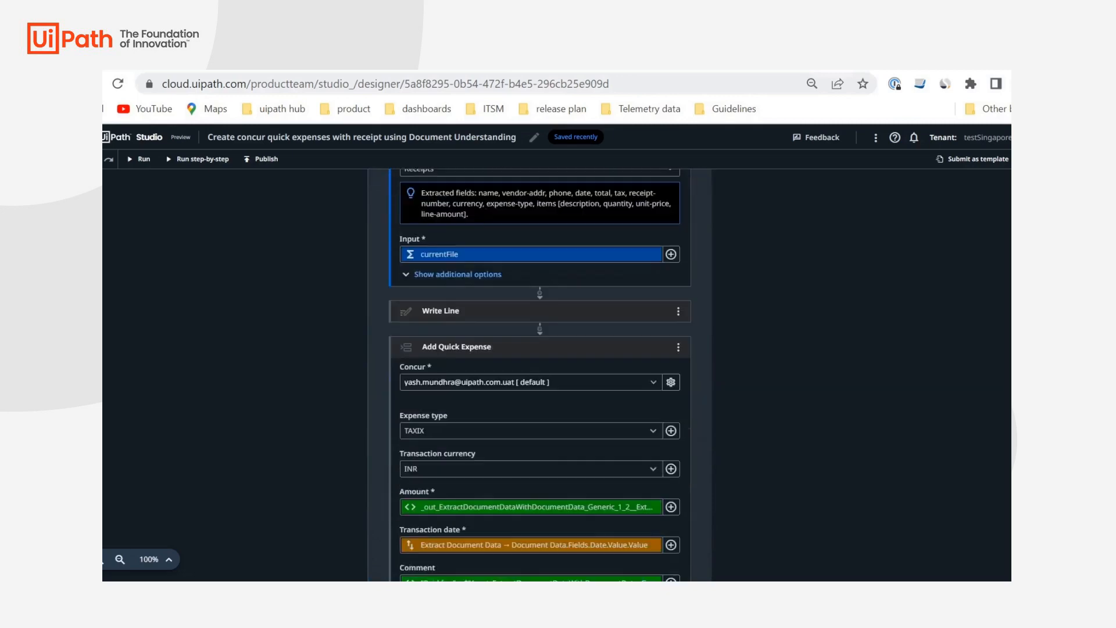
pyautogui.scroll(-3)
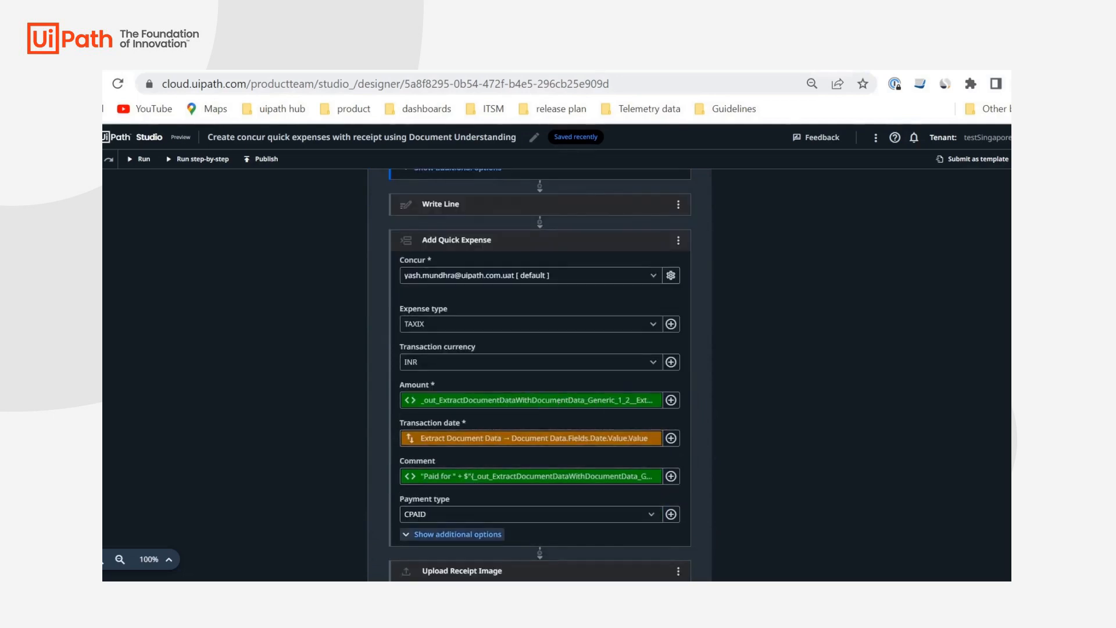
pyautogui.click(451, 533)
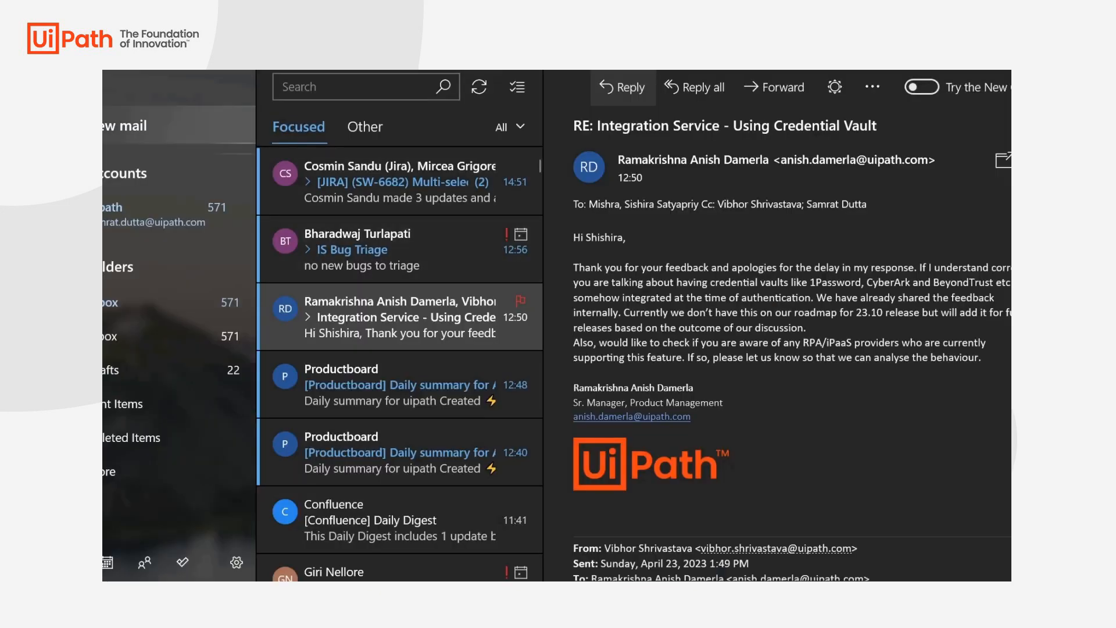
pyautogui.click(621, 87)
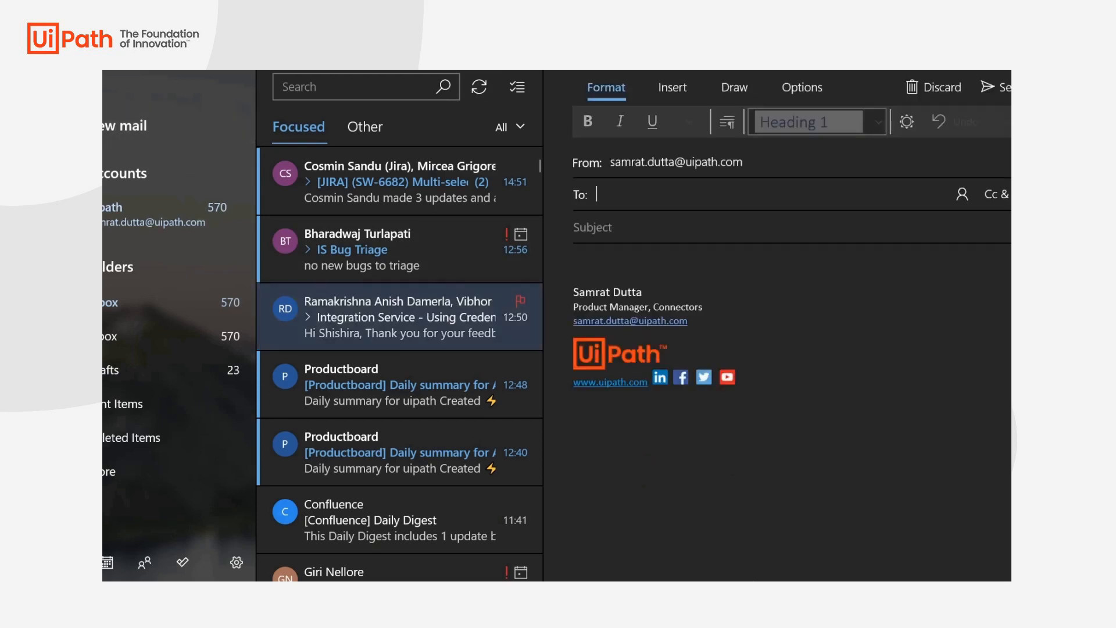
pyautogui.write('Samrat Dutta;')
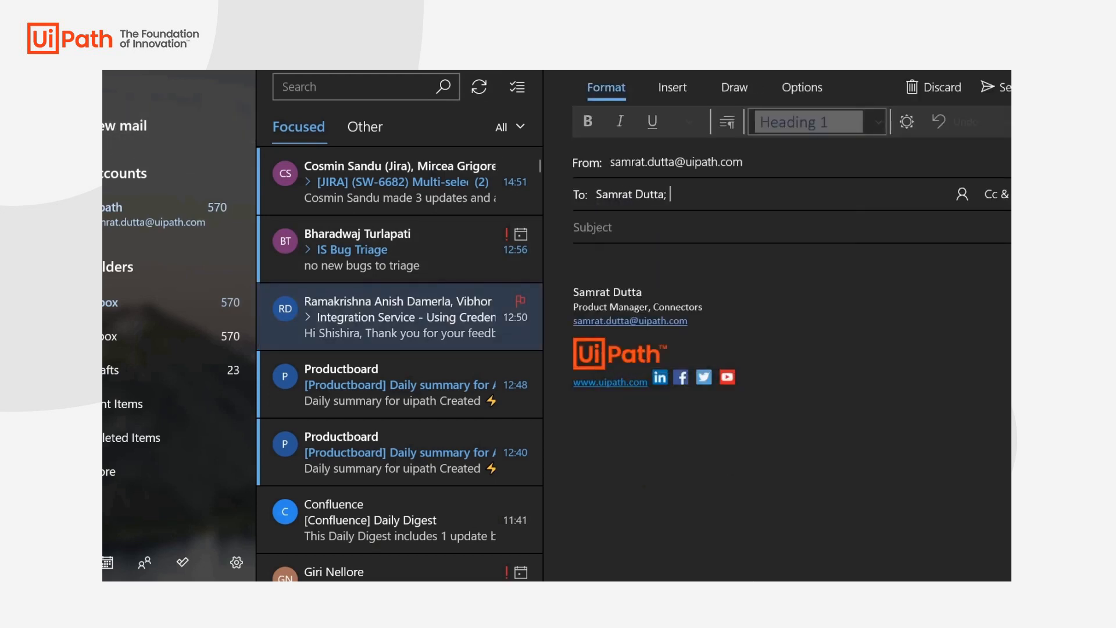
pyautogui.write('Y')
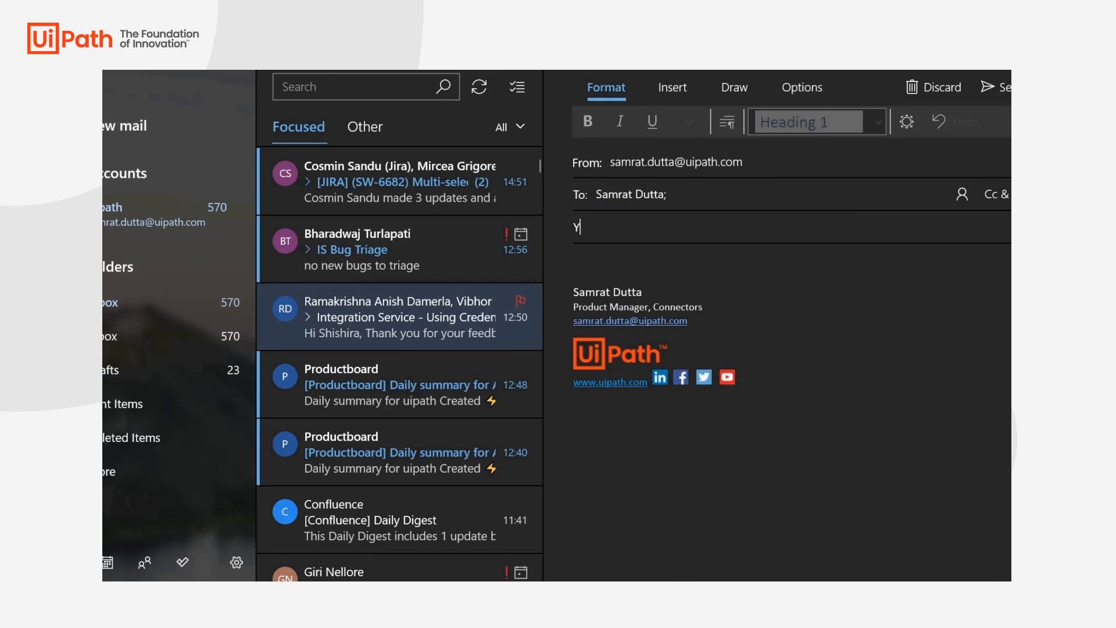
pyautogui.write('our mo')
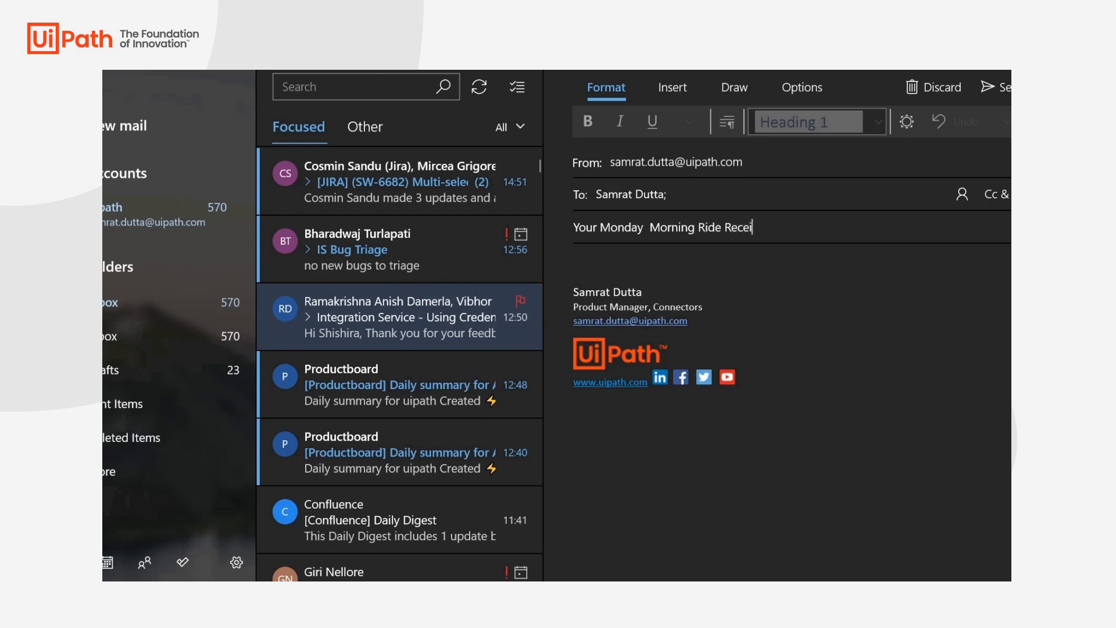
pyautogui.write('pt-U')
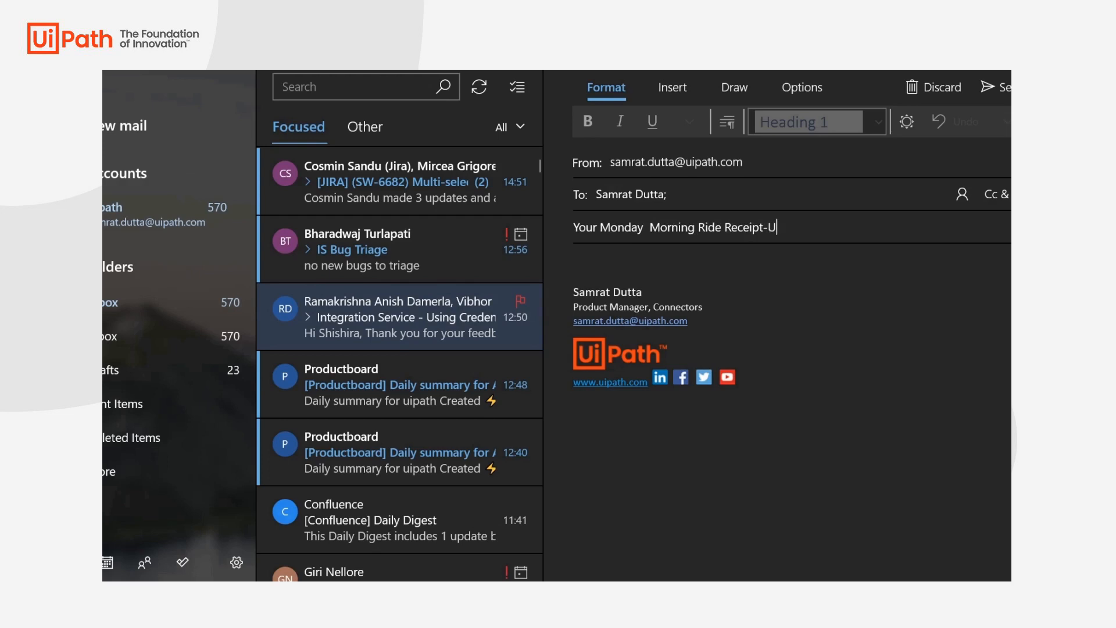
pyautogui.write('ber')
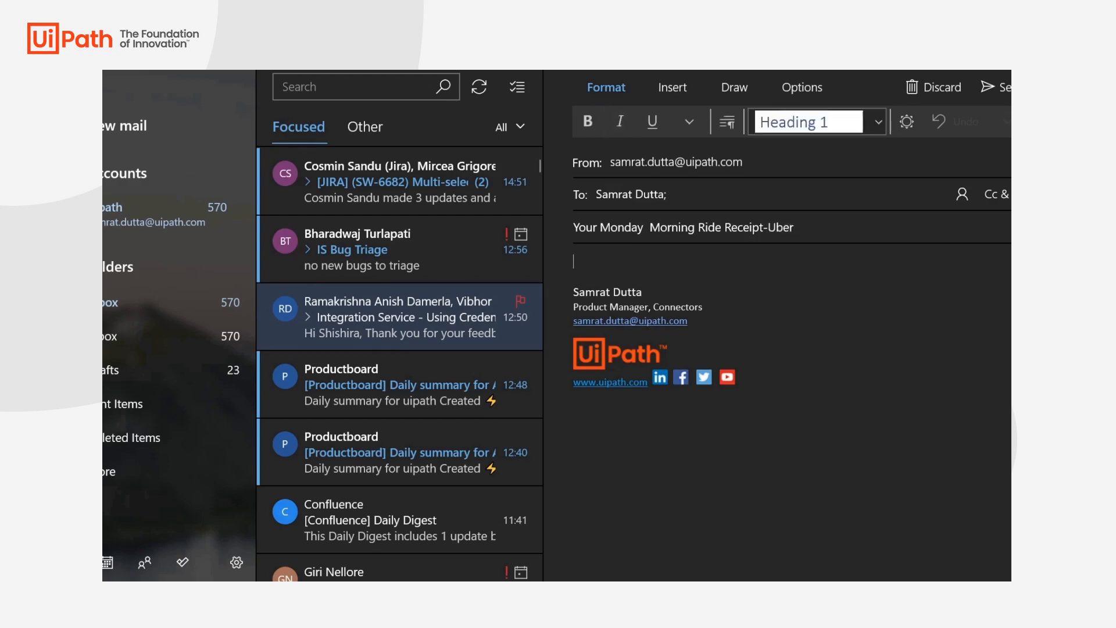
# - Attach the Receipt_11Apr2023_051040 (1) PDF from Downloads to the draft
pyautogui.click(671, 88)
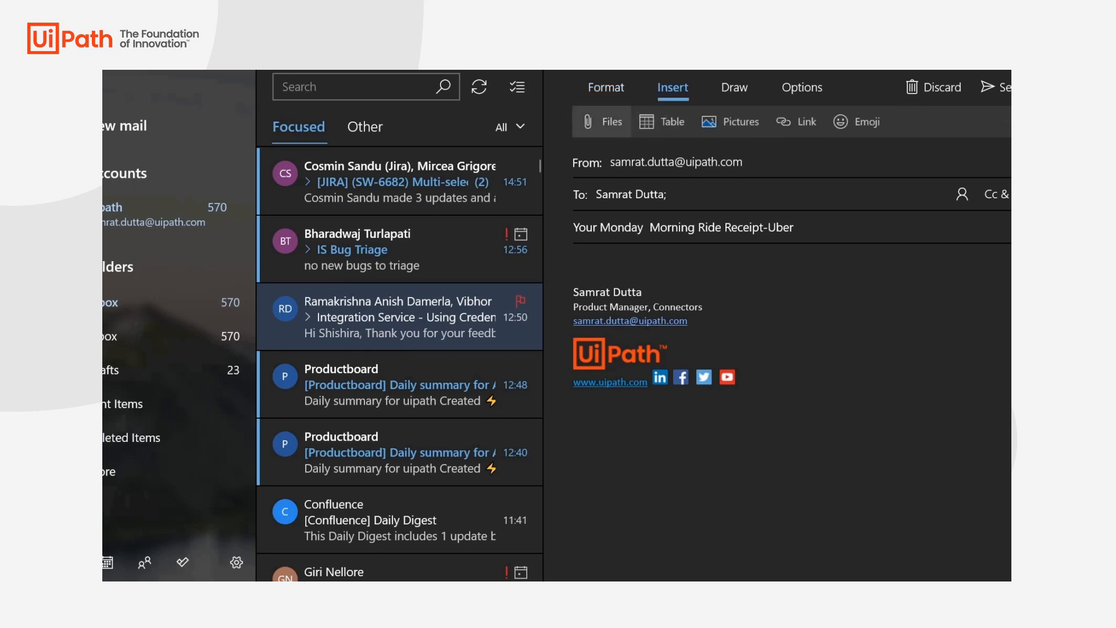
pyautogui.click(602, 121)
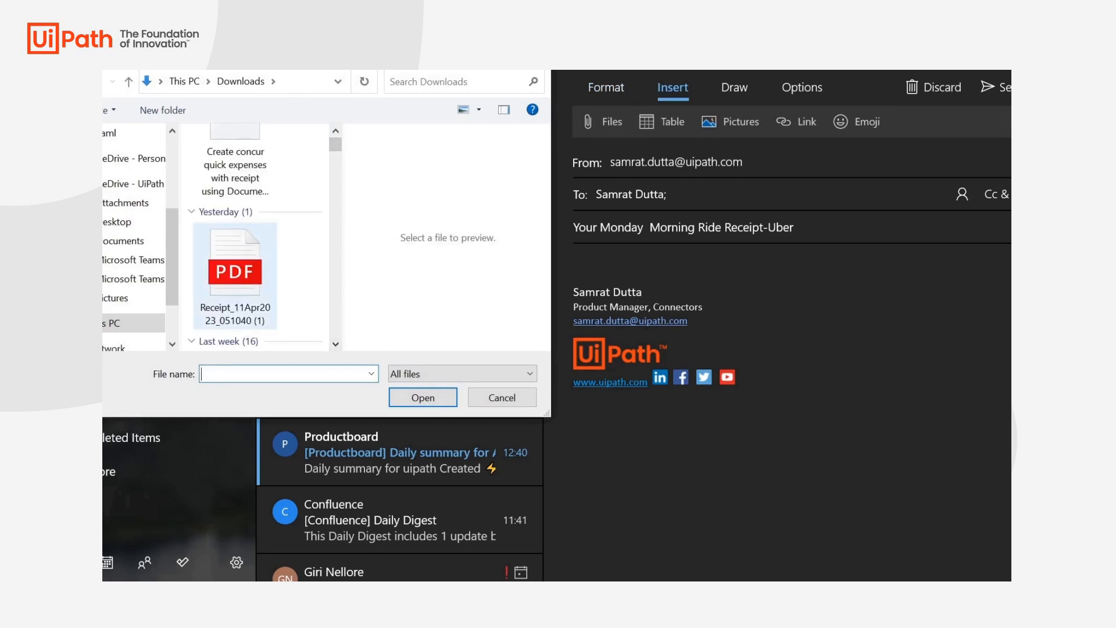
pyautogui.click(234, 271)
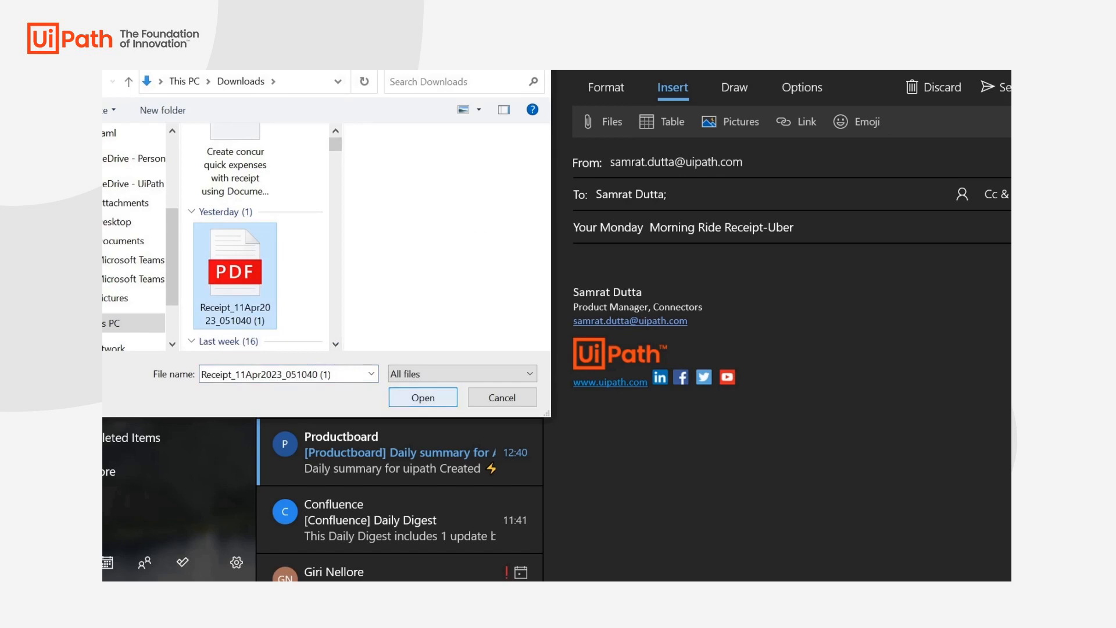
pyautogui.click(422, 398)
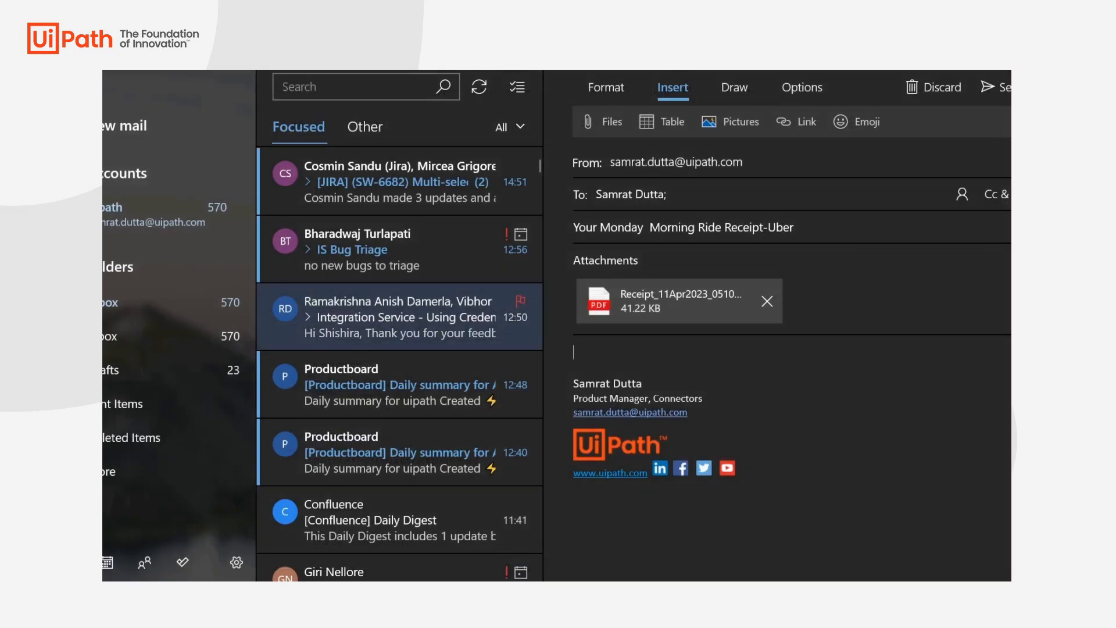
# - Write 'Your receipt is attached' in the message body
pyautogui.write('Your r')
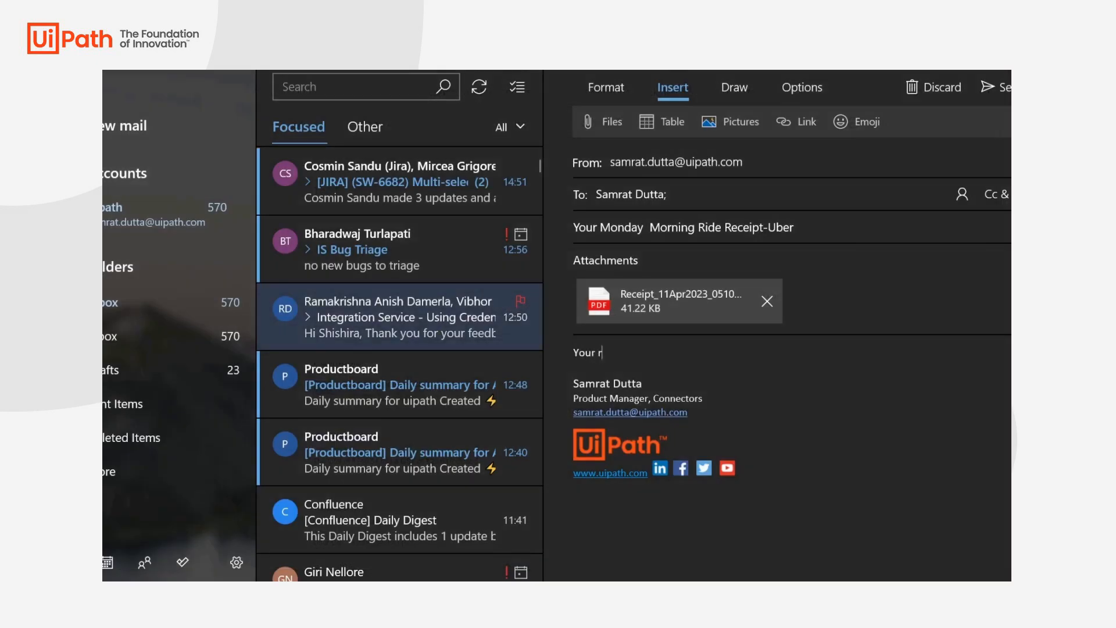
pyautogui.write('eceipt')
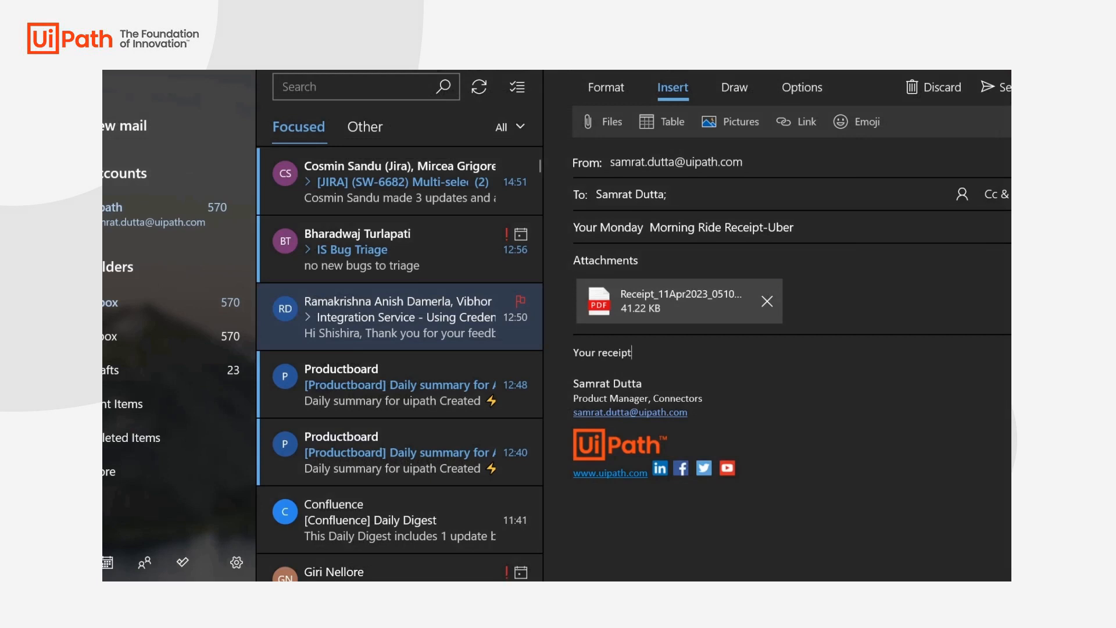
pyautogui.write('is atta')
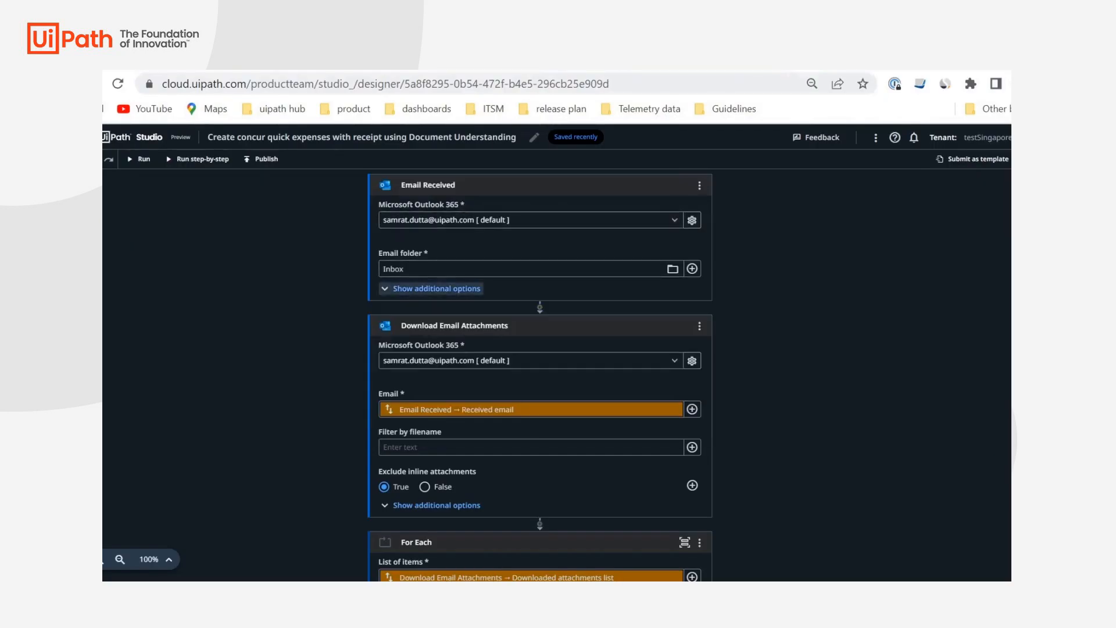
pyautogui.click(436, 289)
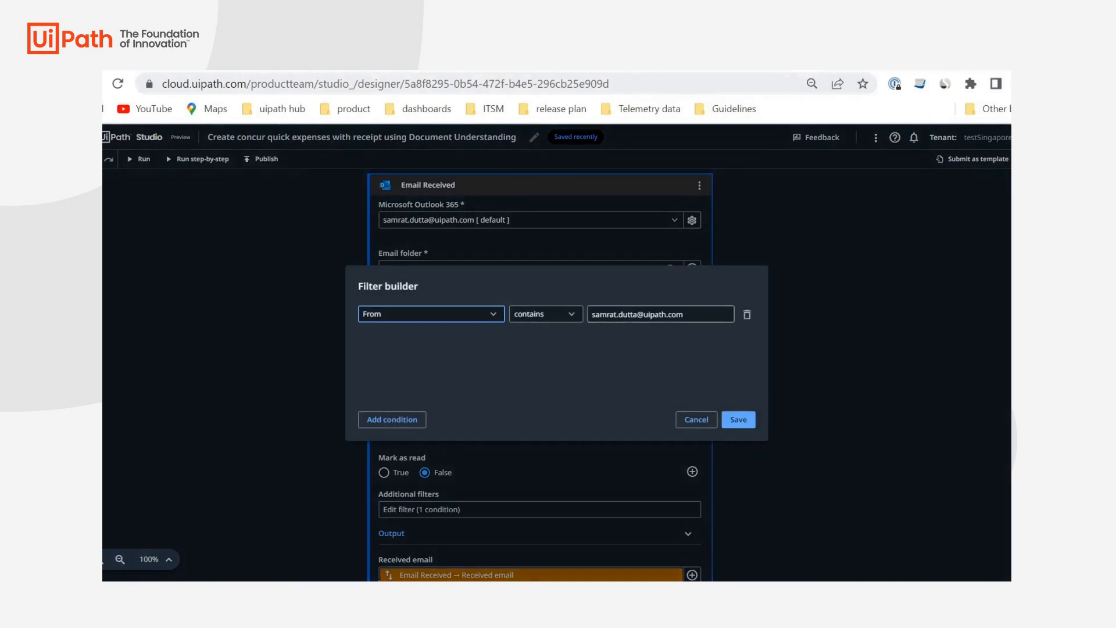
pyautogui.click(738, 420)
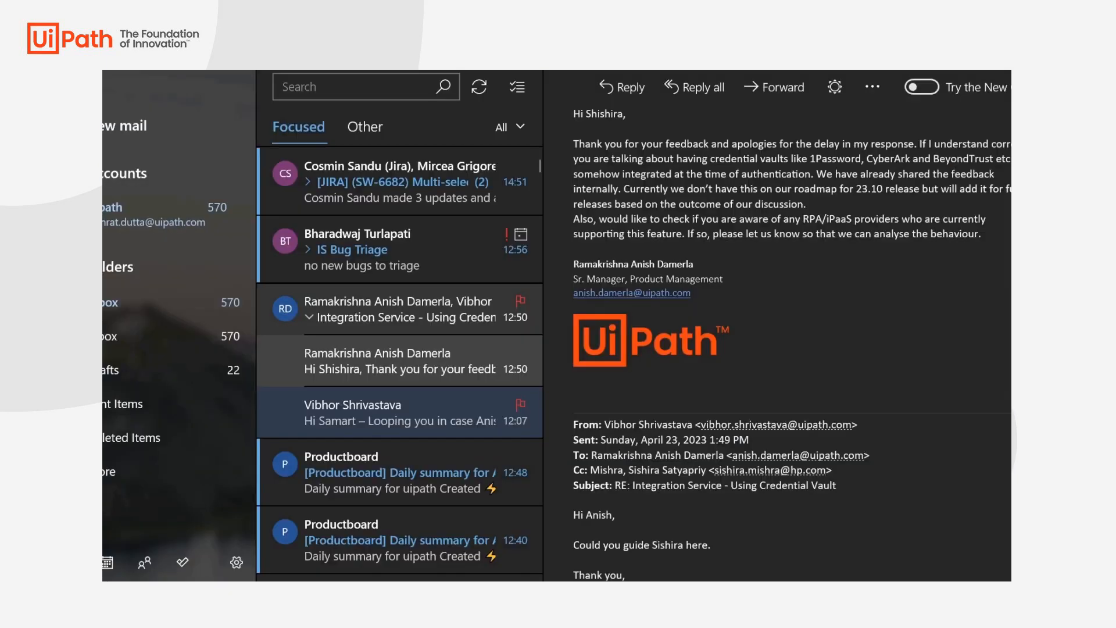
# - Send the receipt email
pyautogui.click(478, 88)
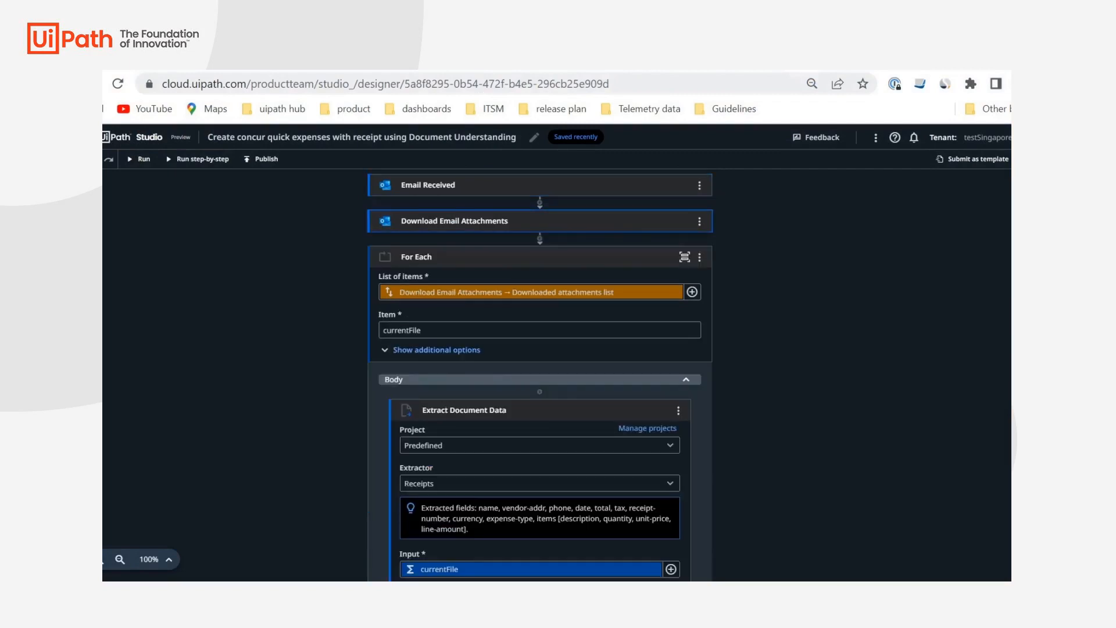
# - Collapse the activity cards and expand Download Email Attachments to review its settings
pyautogui.click(683, 257)
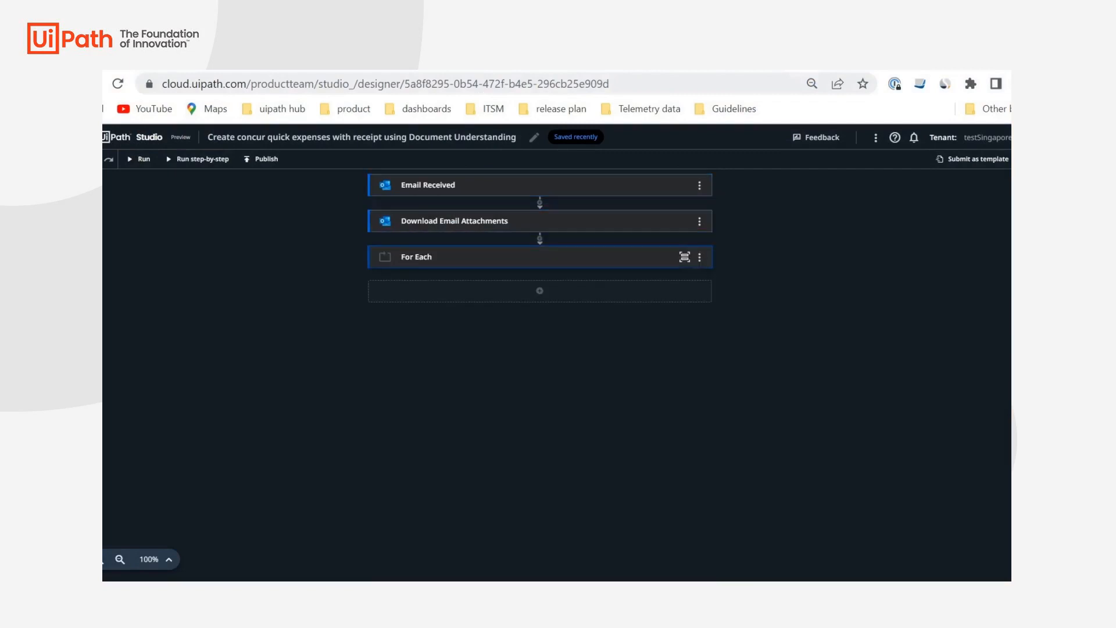
pyautogui.click(456, 221)
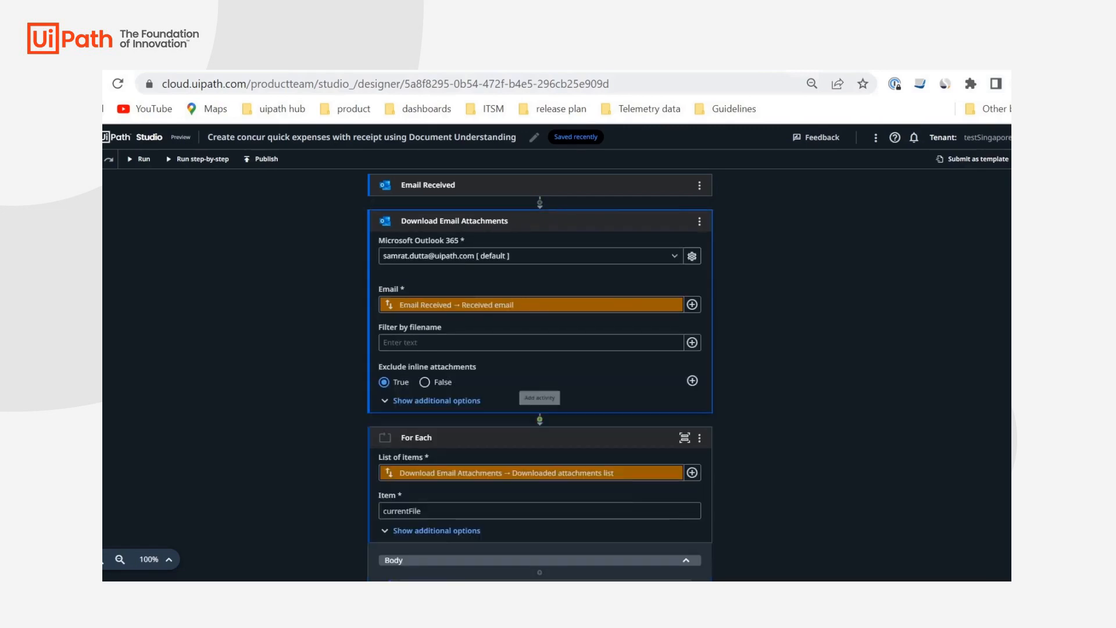
pyautogui.scroll(-3)
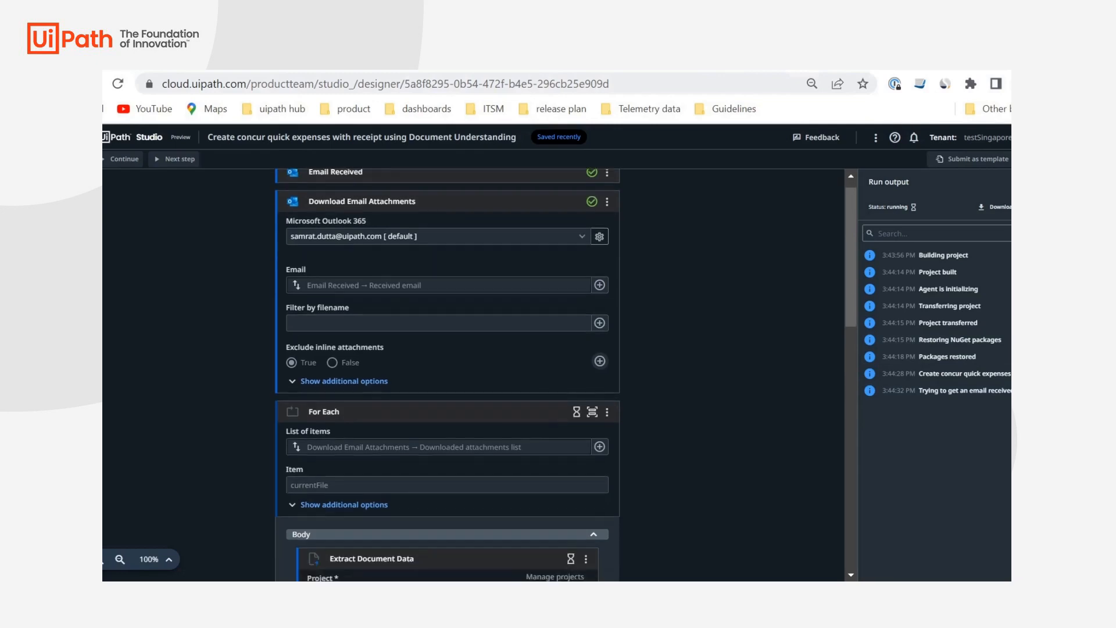
# - Scroll through the activities as the run succeeds and logs the 246.54 Uber taxi expense
pyautogui.scroll(-3)
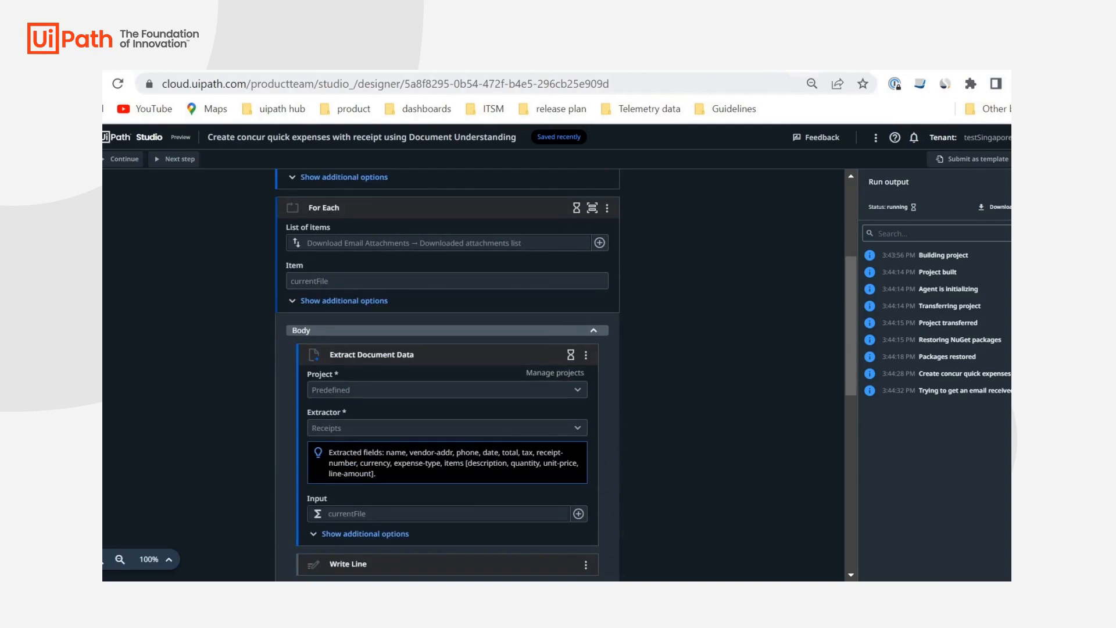
pyautogui.scroll(-3)
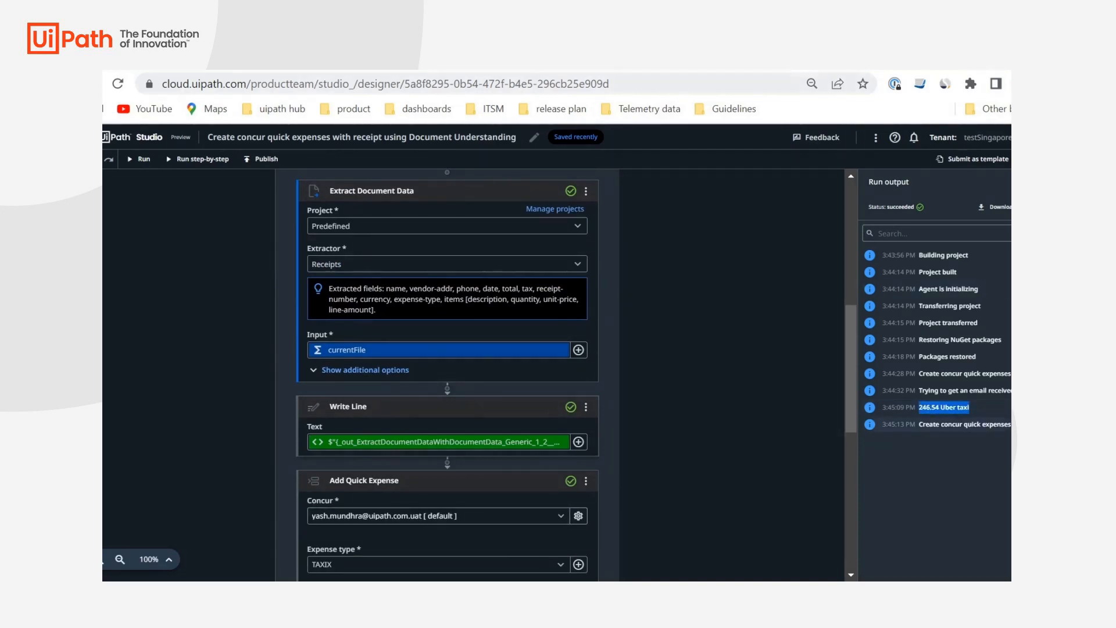
pyautogui.scroll(-3)
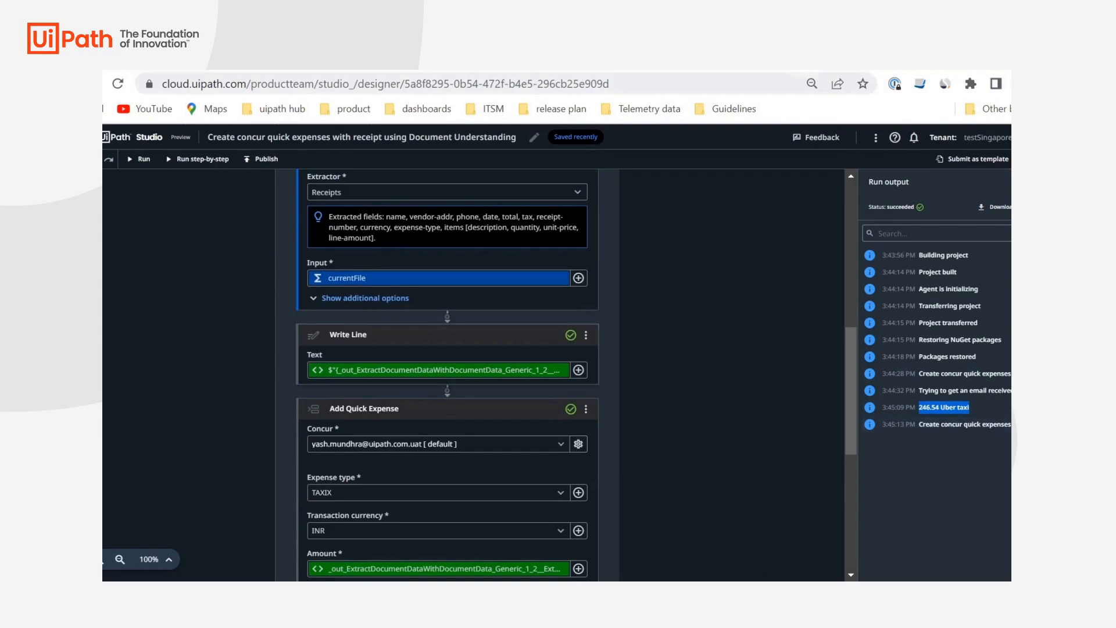
pyautogui.scroll(-3)
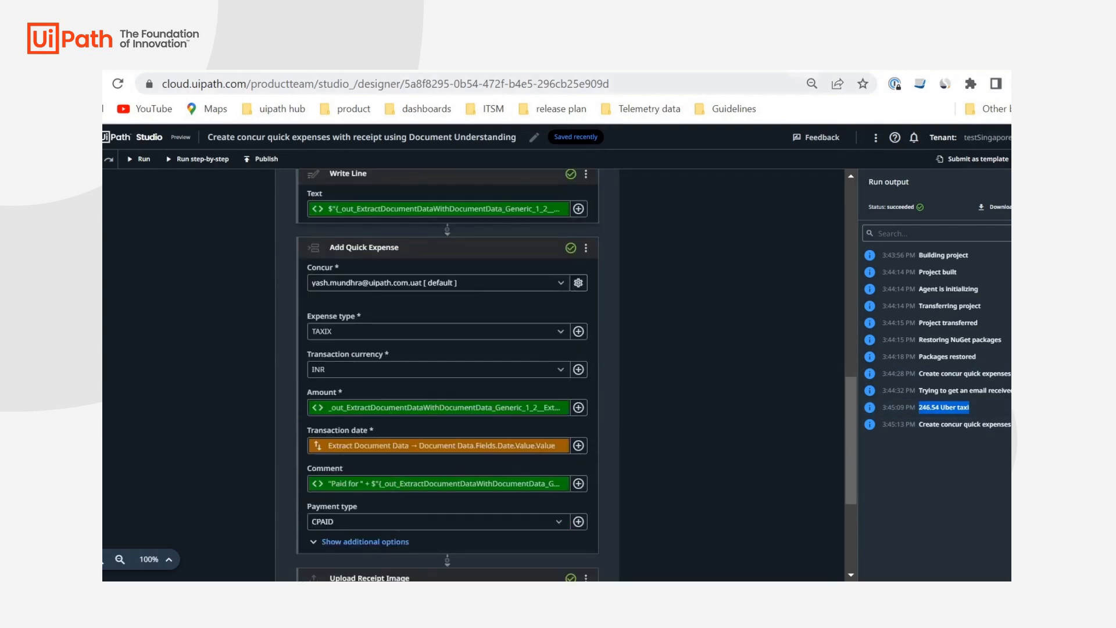
pyautogui.scroll(-3)
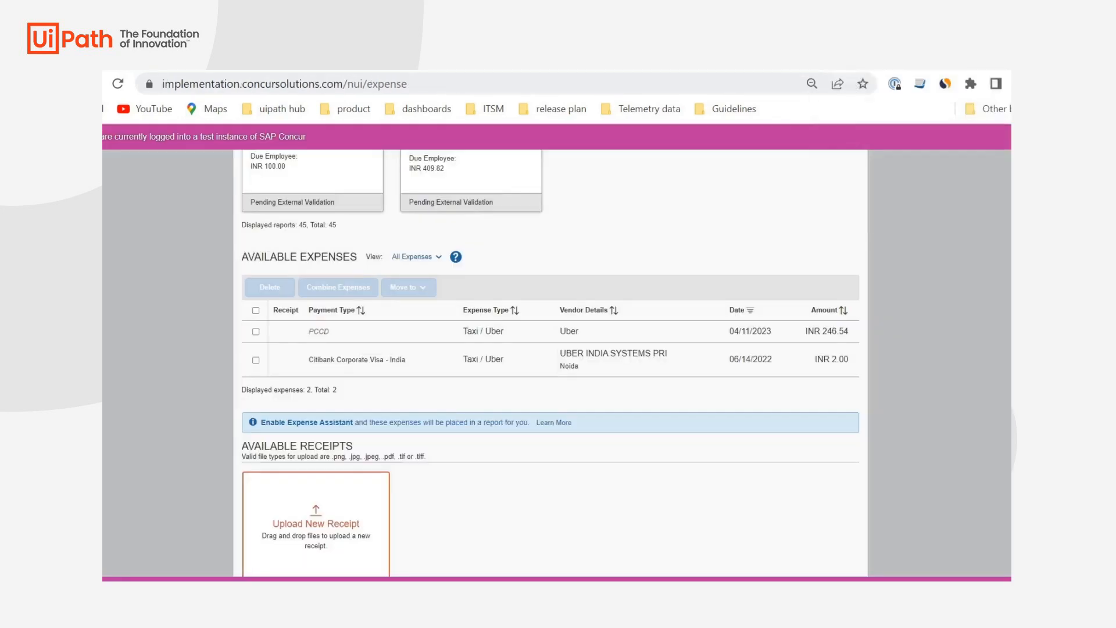
# - Refresh Concur expenses and view the new INR 246.54 Taxi/Uber receipt image zoomed out
pyautogui.click(392, 142)
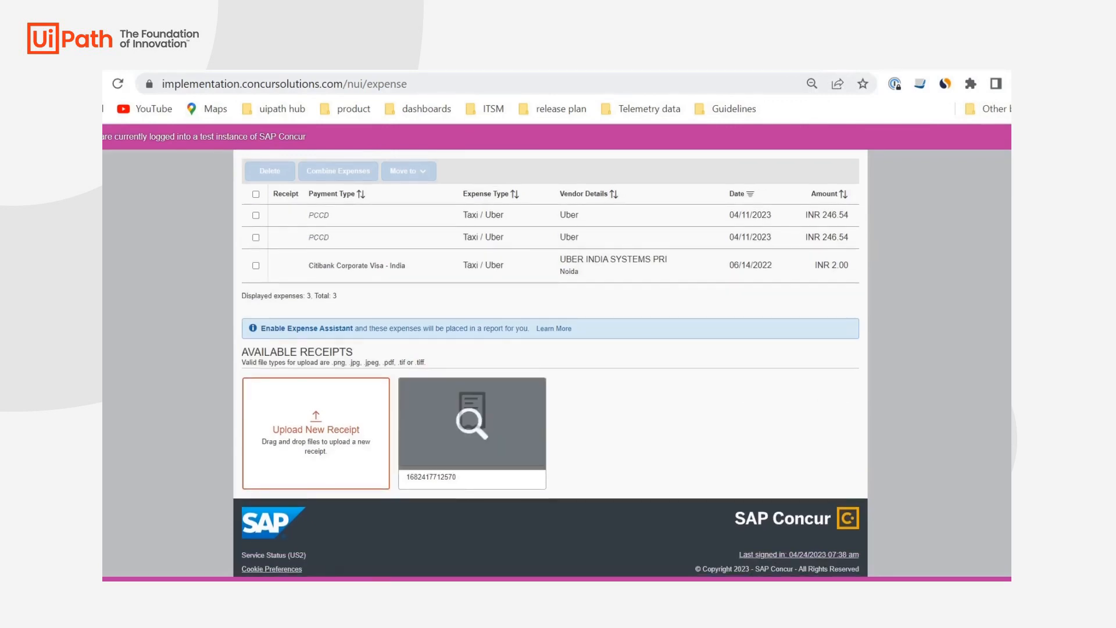
pyautogui.click(471, 419)
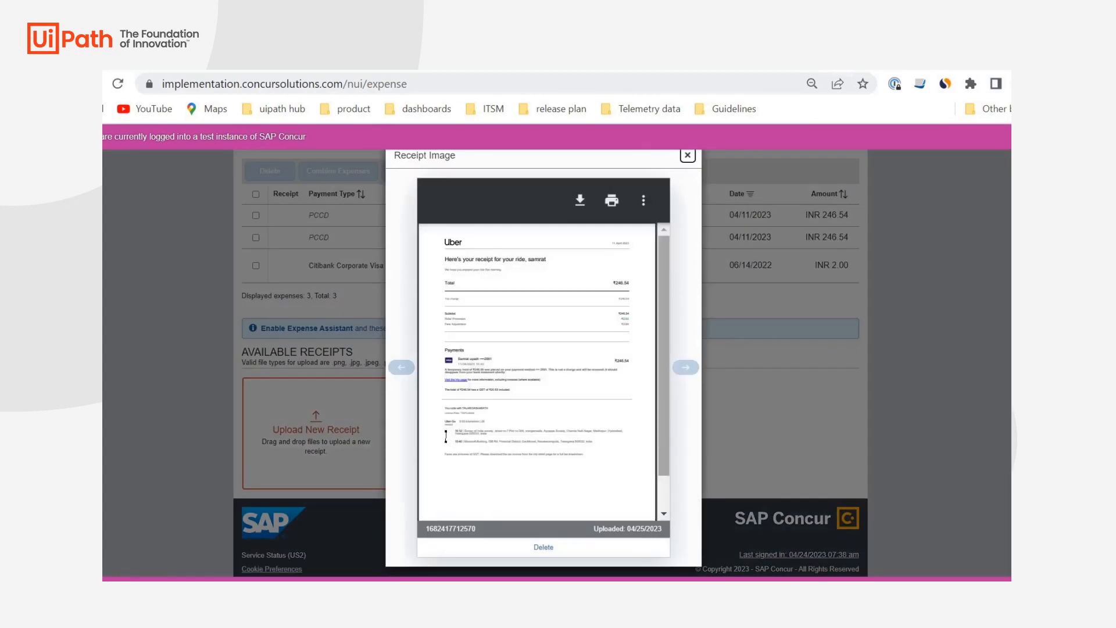
pyautogui.click(812, 83)
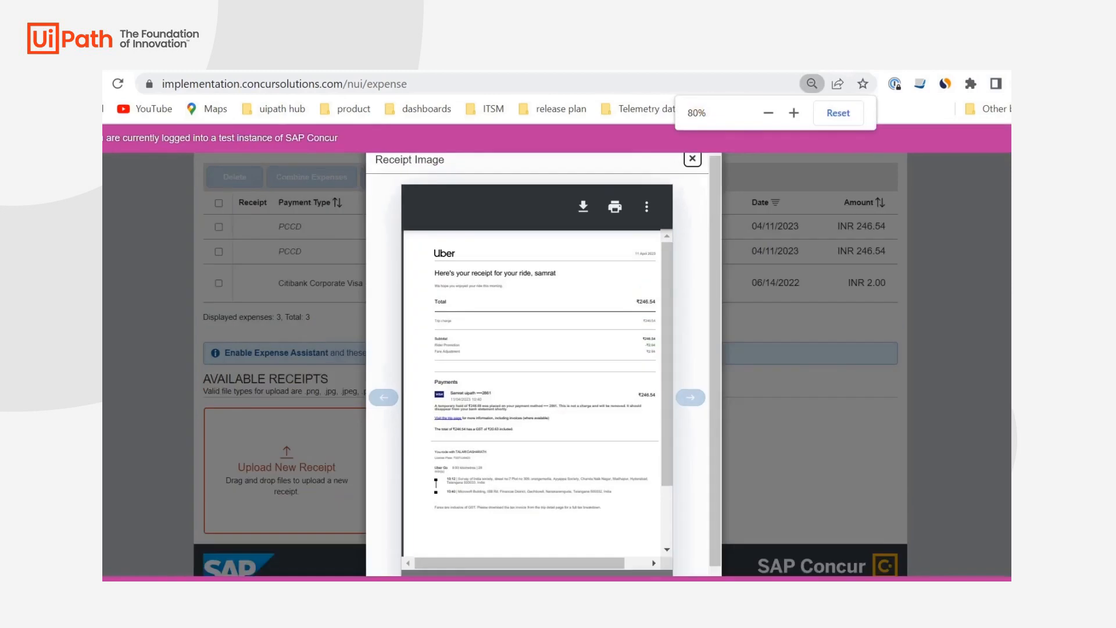